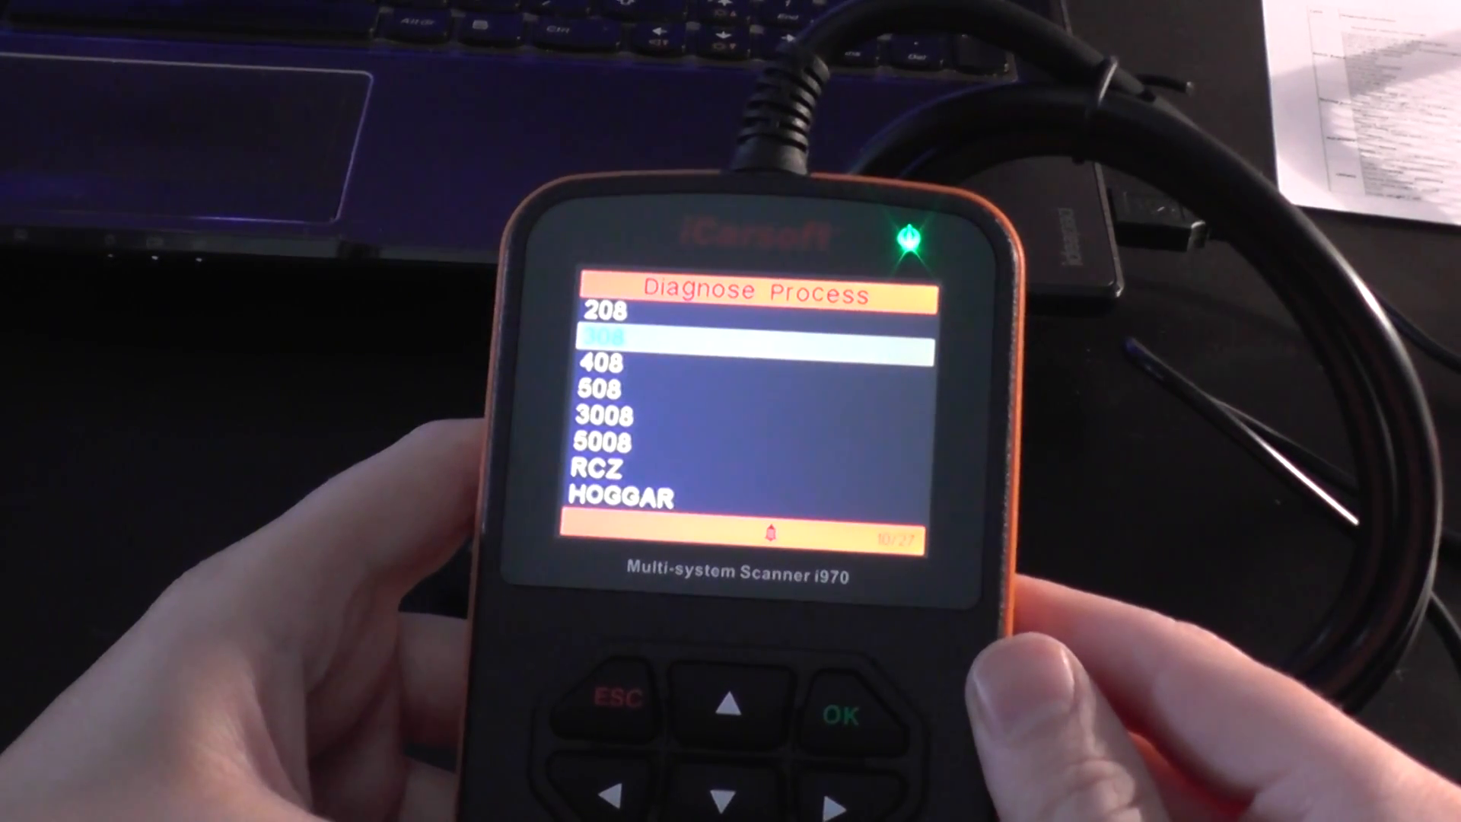
Step: Confirm the Peugeot 308 model to start loading its diagnosable systems
{"action": "left_click", "coordinate": [834, 715]}
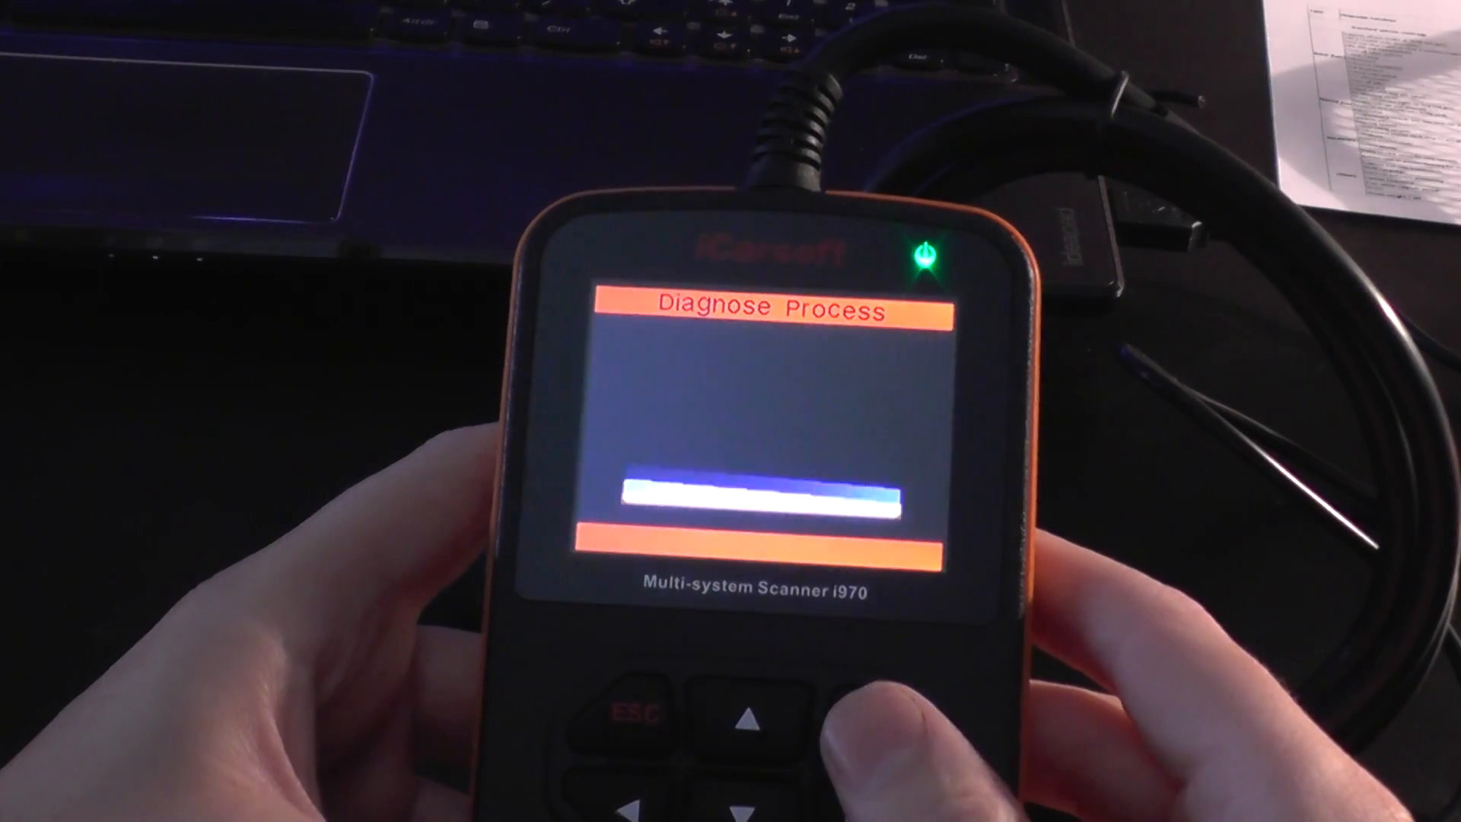